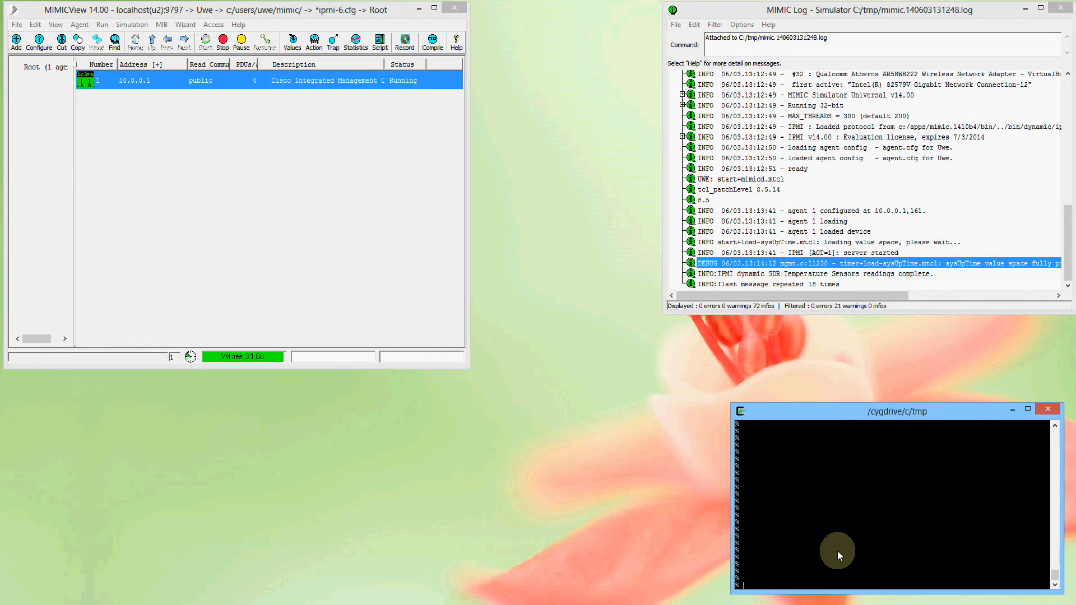
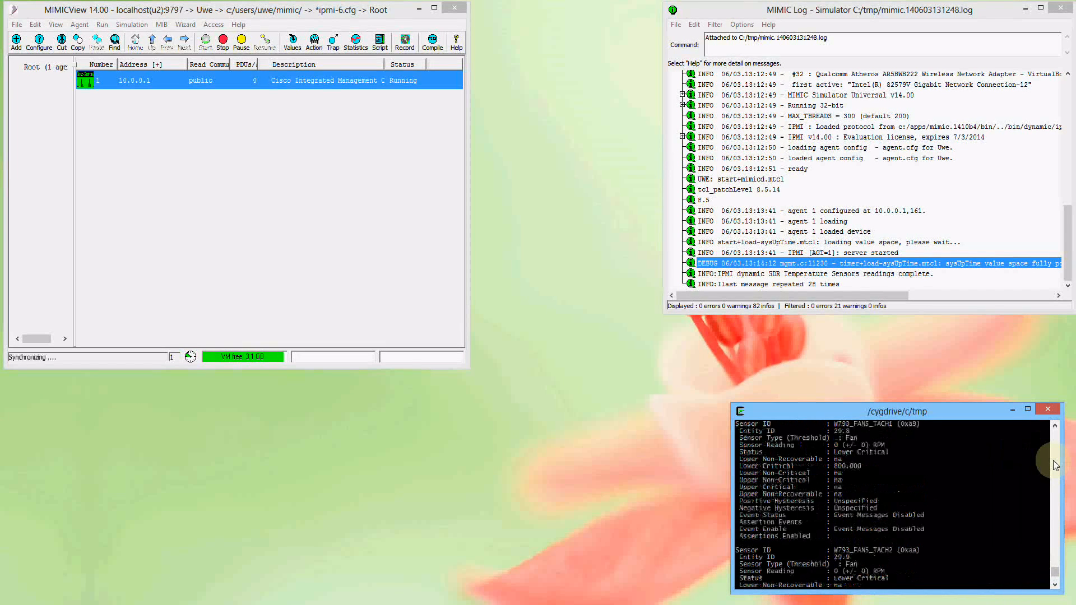
List sensors via ipmitool lanplus on 10.0.0.1 and loop-poll IOH_TEMP_SENS, reading 41
{"action": "scroll", "scroll_direction": "down", "scroll_amount": 3}
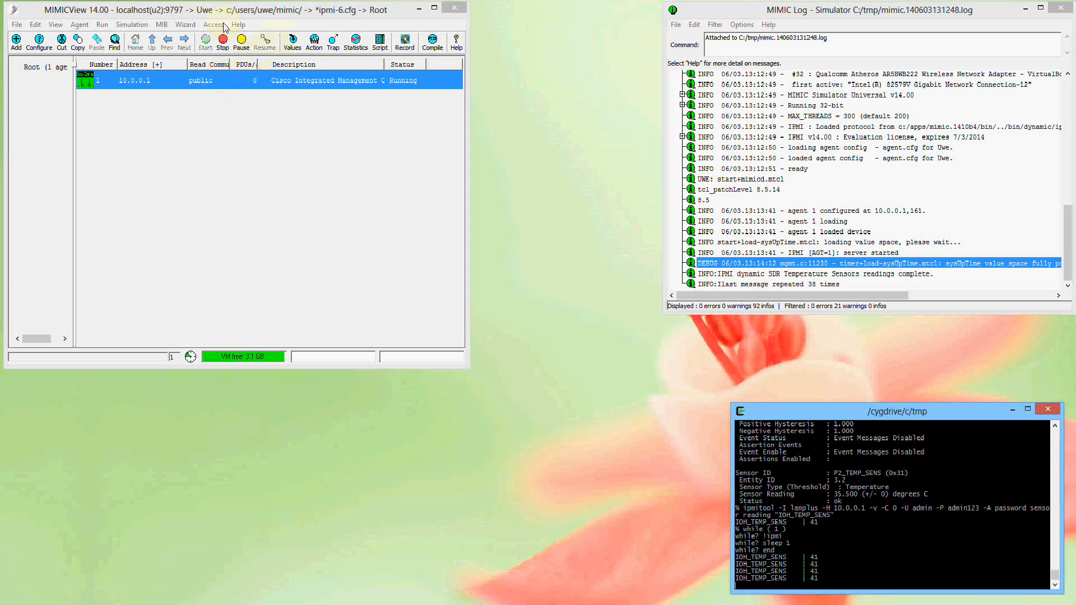
Launch the IPMI wizard in 'Change IPMI values of selected Agent' mode for agent 1
{"action": "left_click", "coordinate": [185, 24]}
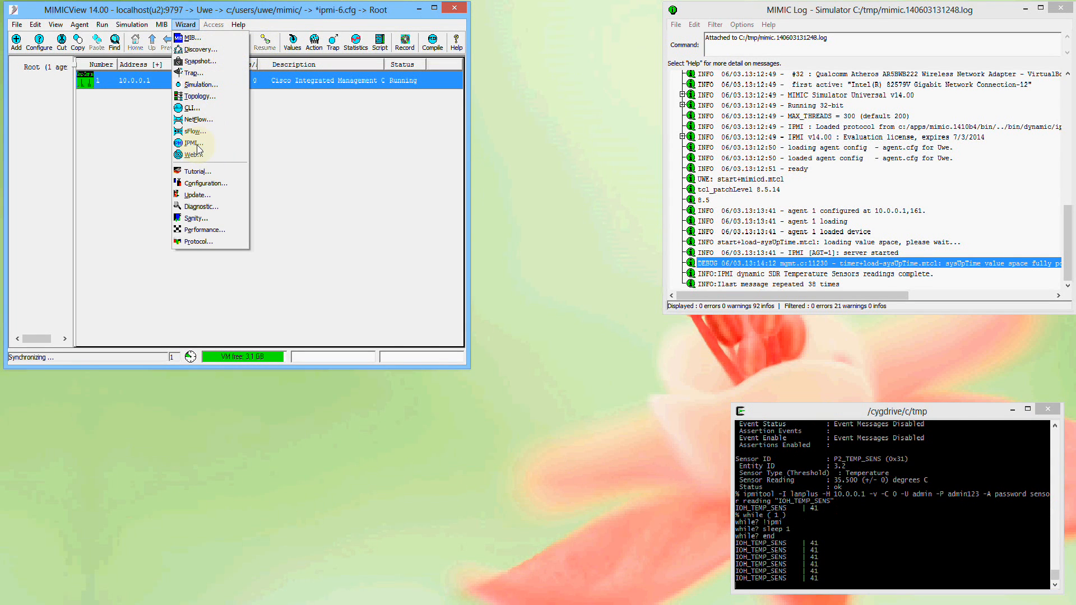
{"action": "left_click", "coordinate": [192, 143]}
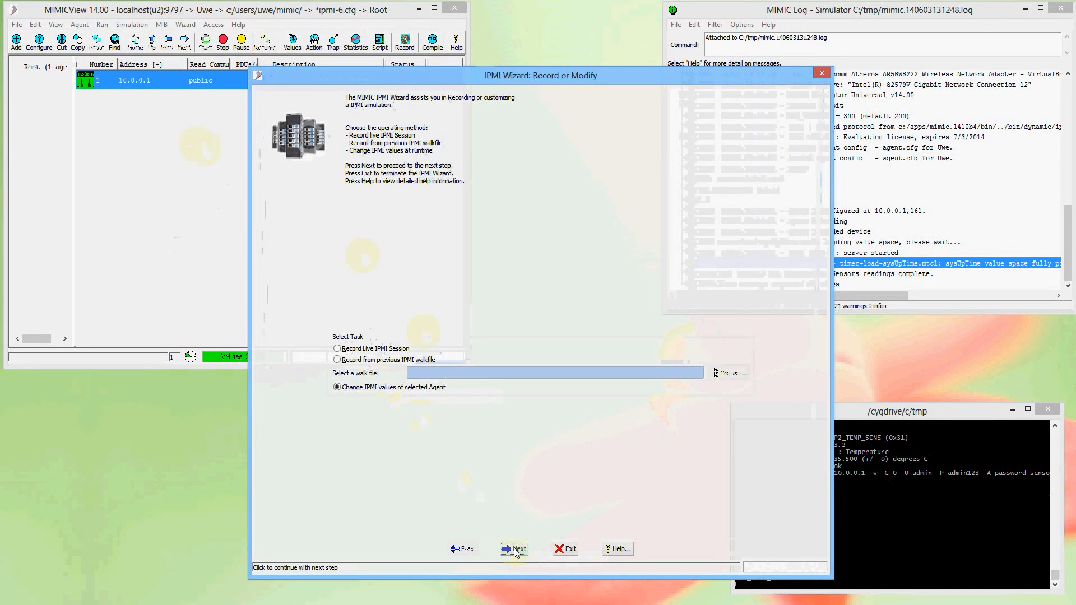
{"action": "left_click", "coordinate": [514, 548]}
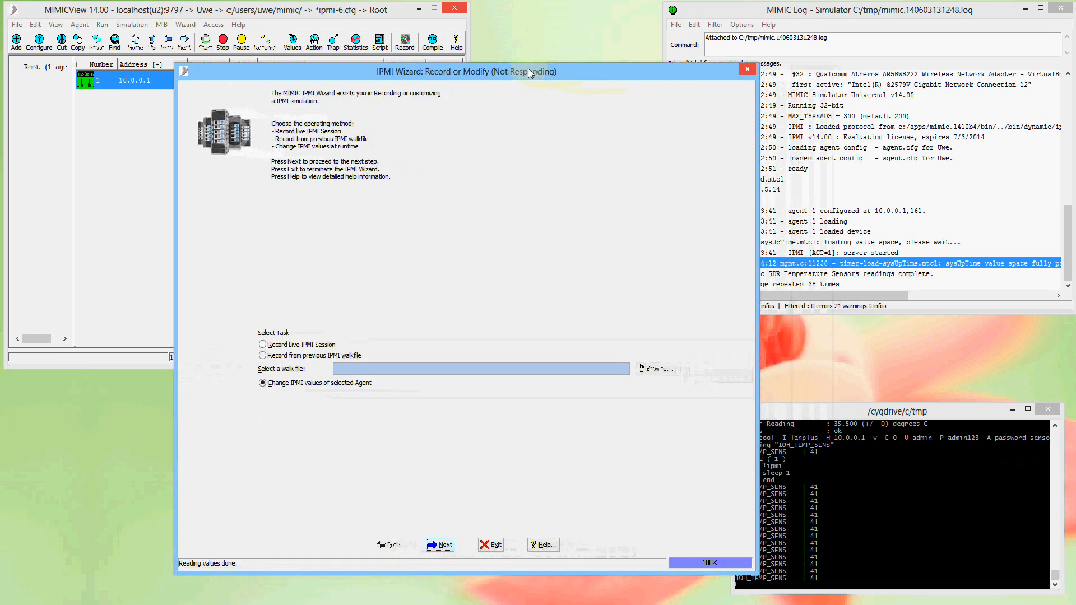
{"action": "left_click", "coordinate": [439, 545]}
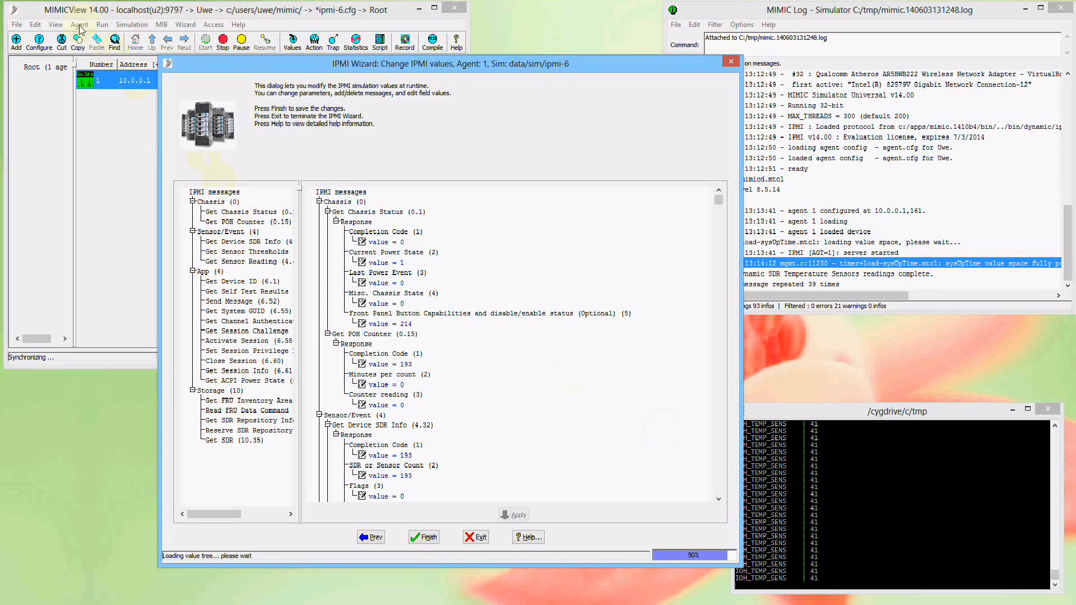
Show the Get Sensor Thresholds responses once the IPMI message tree has loaded
{"action": "left_click", "coordinate": [78, 24]}
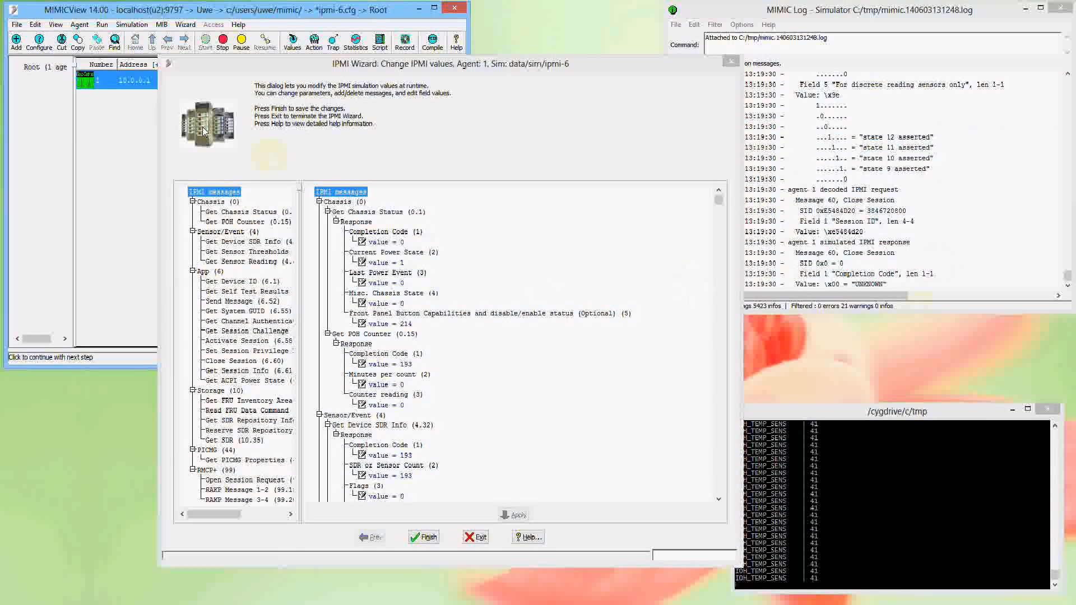
{"action": "left_click", "coordinate": [78, 23]}
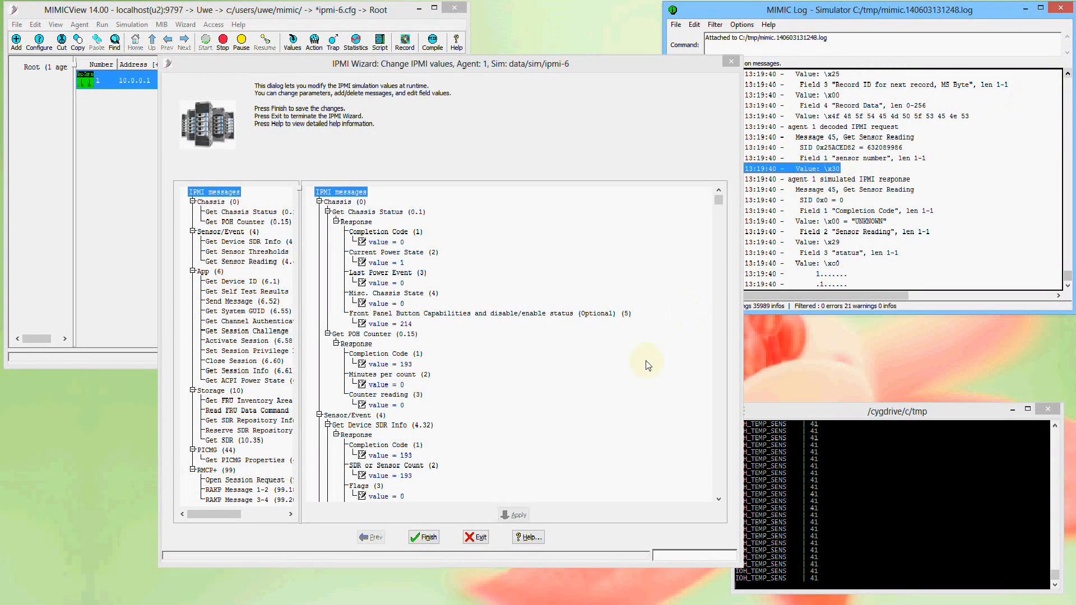
{"action": "mouse_move", "coordinate": [721, 475]}
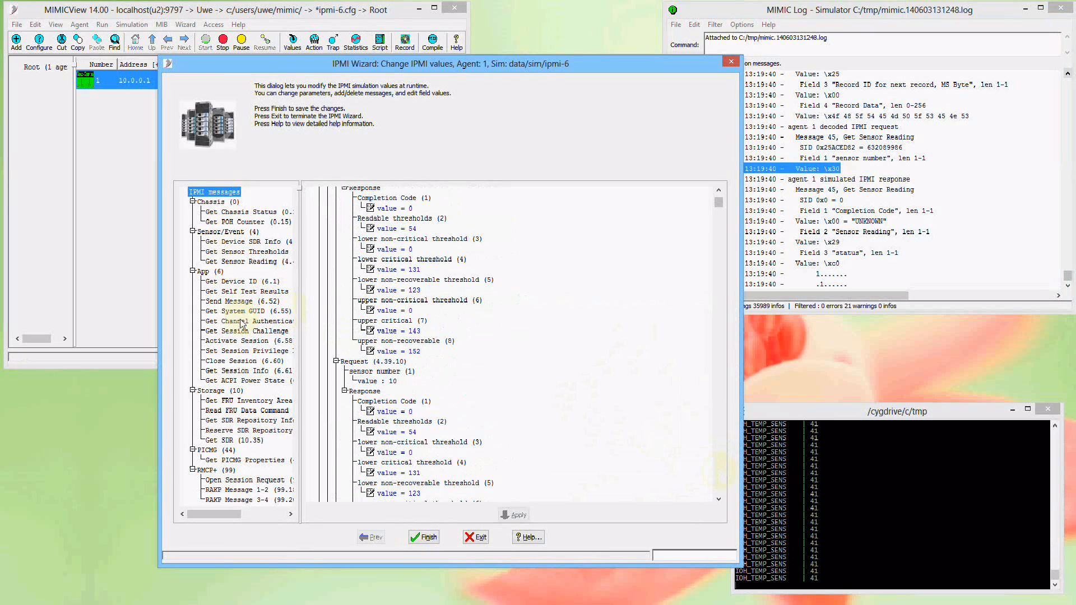
Bring up Request 4.45.48's Get Sensor Reading response showing Sensor Reading 50
{"action": "left_click", "coordinate": [243, 261]}
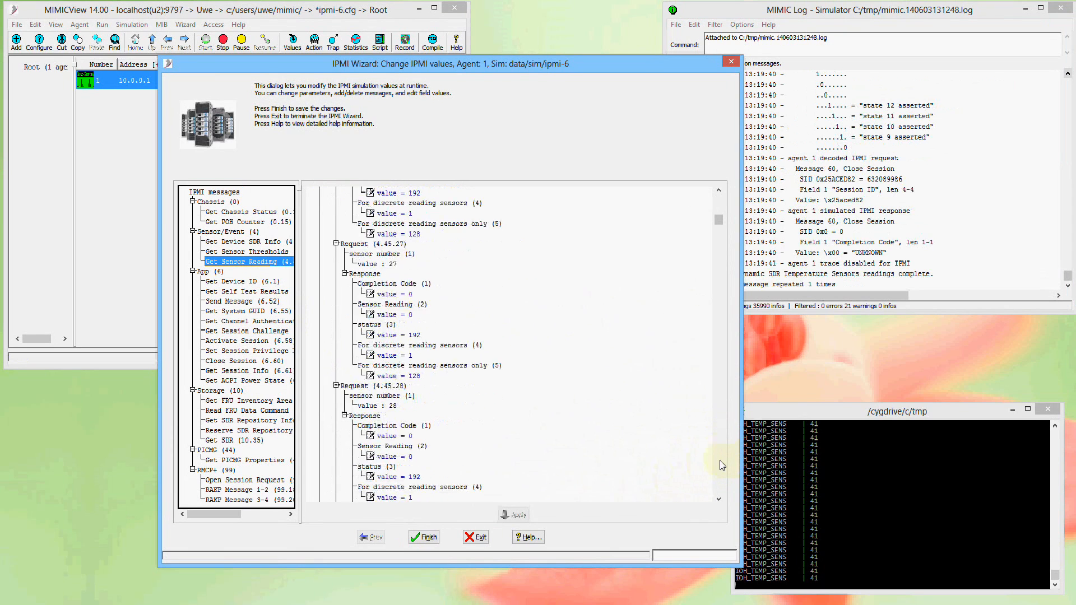
{"action": "scroll", "scroll_direction": "down", "scroll_amount": 3}
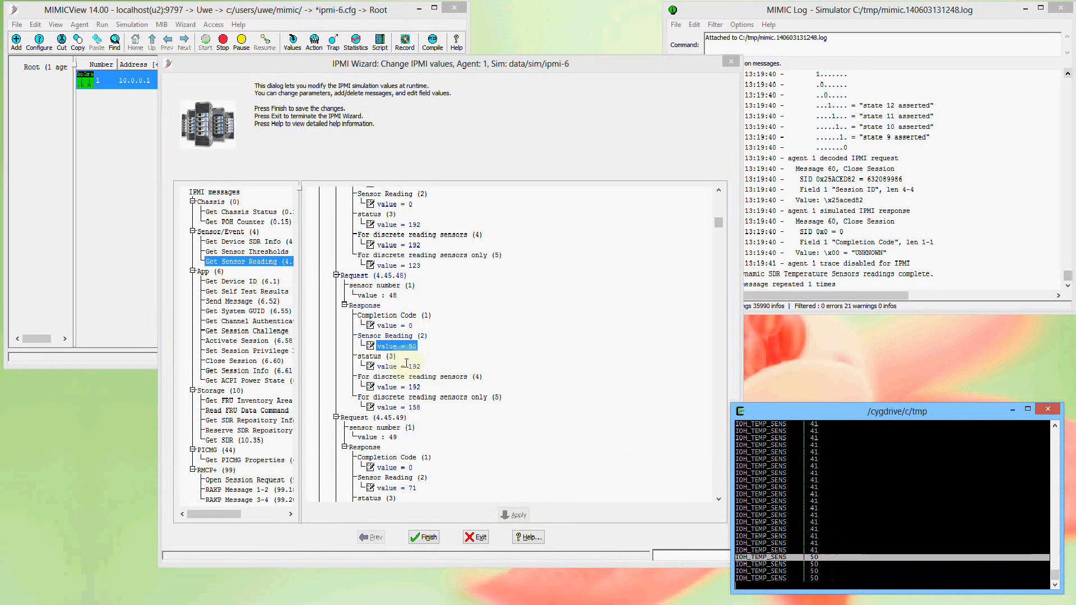
Change sensor 48's Sensor Reading to 100, then edit it again to 200
{"action": "double_click", "coordinate": [397, 346]}
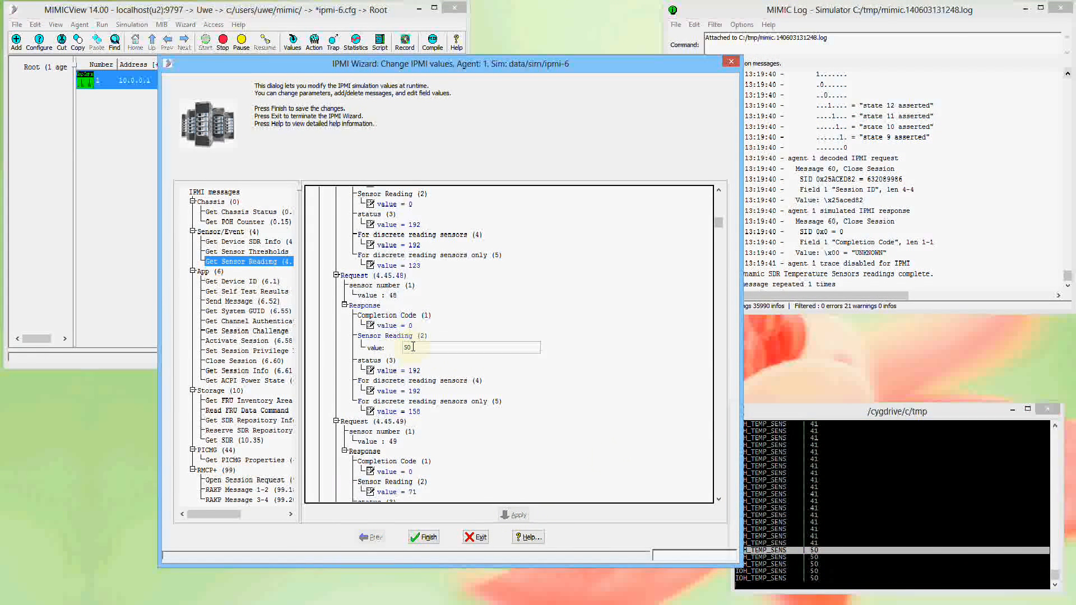
{"action": "type", "text": "100"}
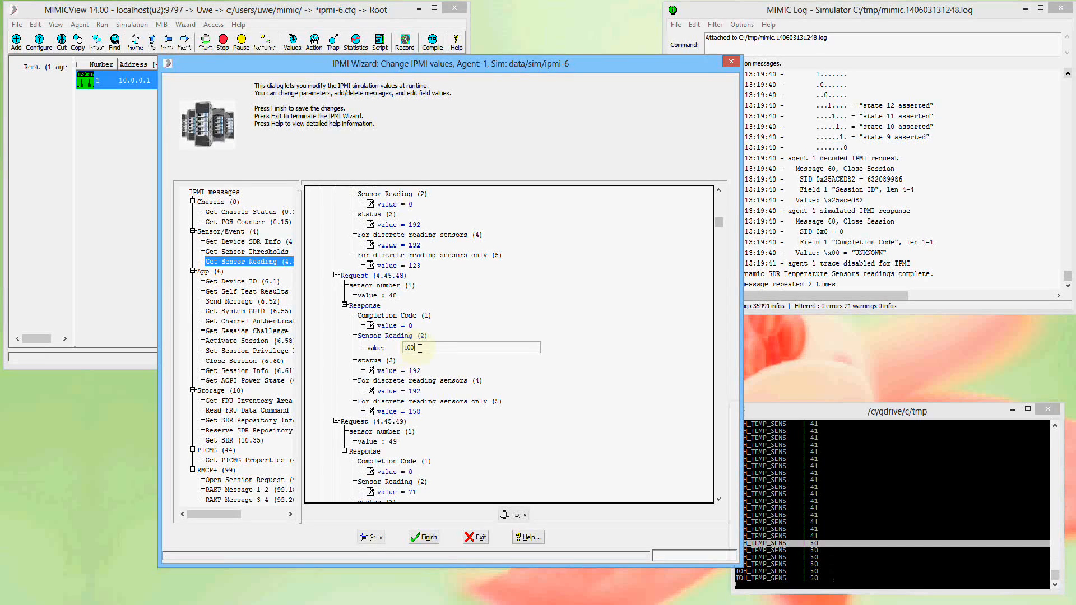
{"action": "left_click", "coordinate": [514, 514]}
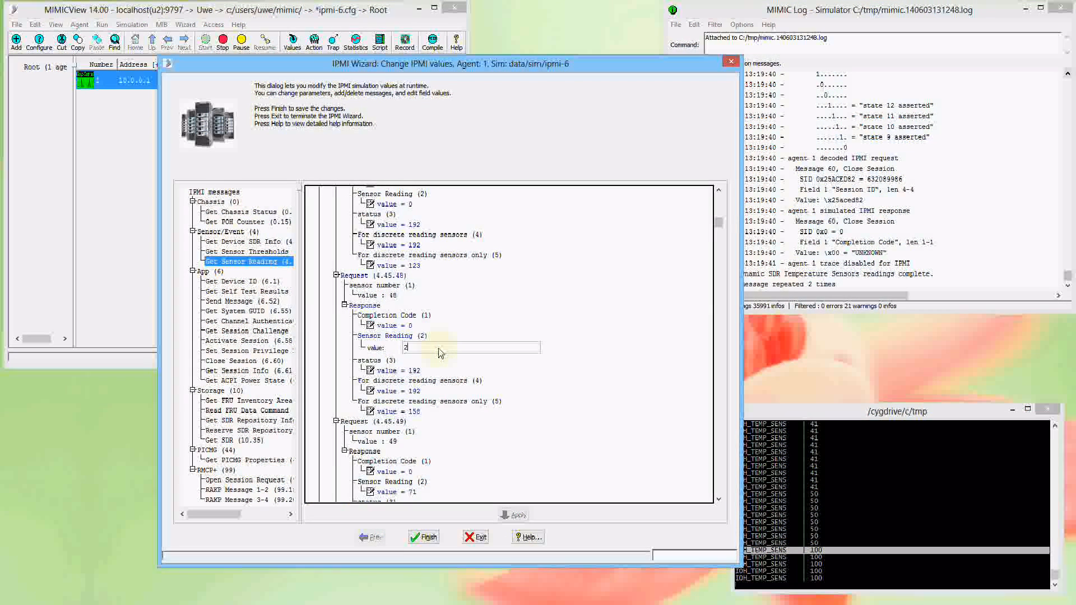
{"action": "type", "text": "200"}
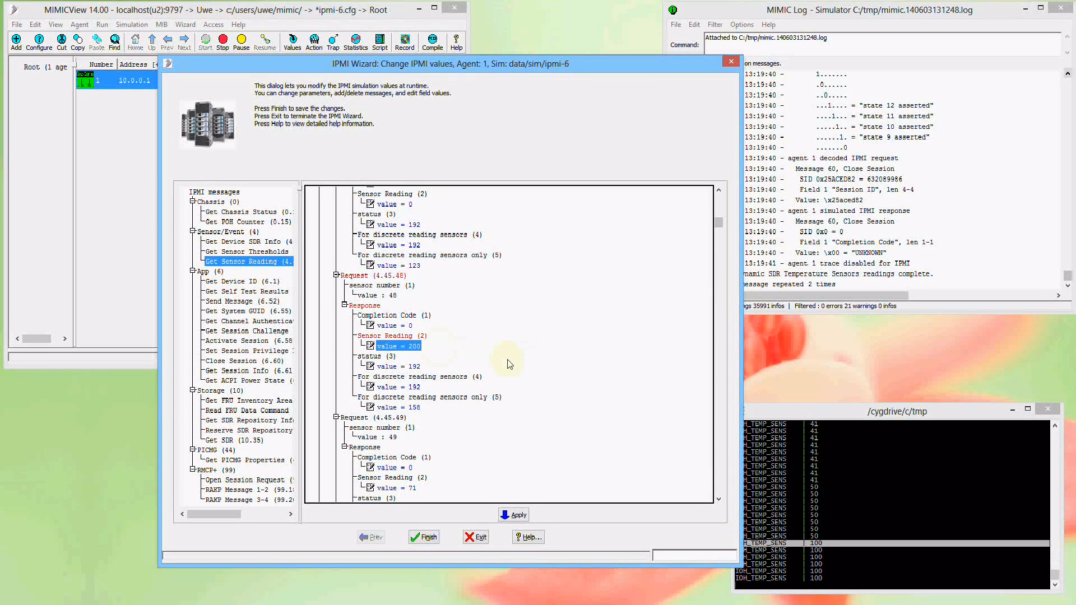